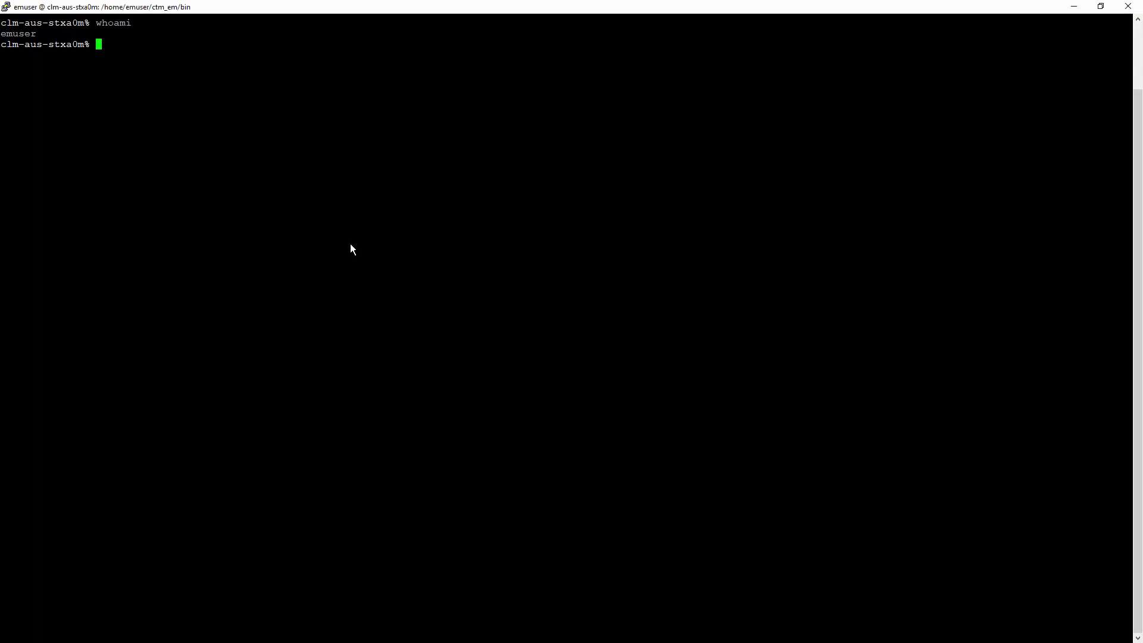
Show the working directory, confirm plc_client exists there, and display plc_client -help usage
{"action": "type", "text": "pwd"}
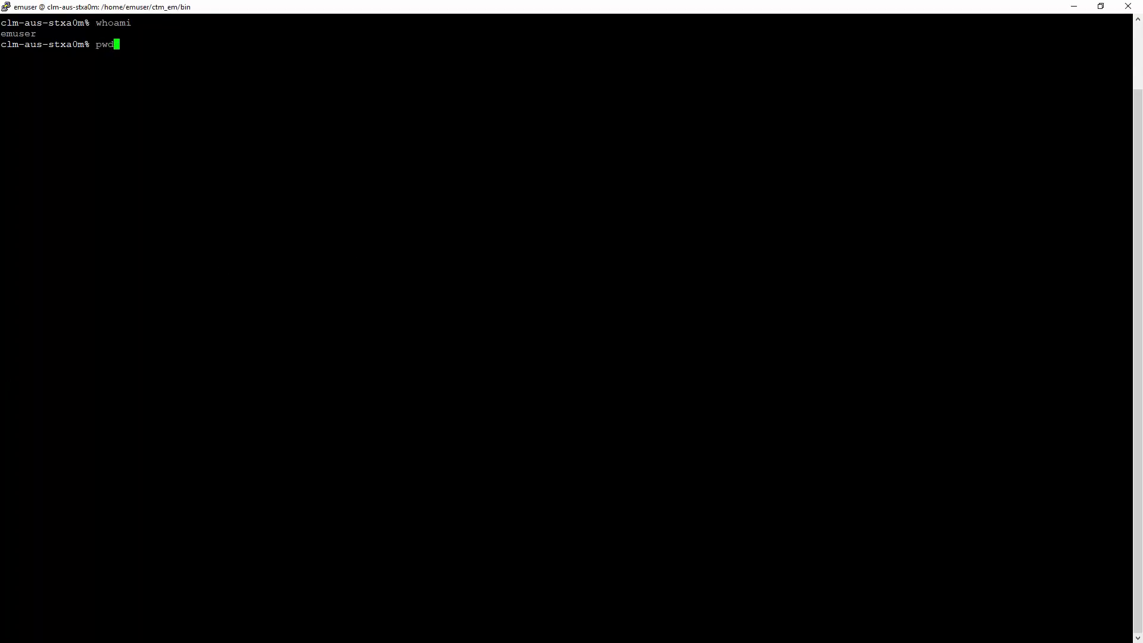
{"action": "key", "text": "Return"}
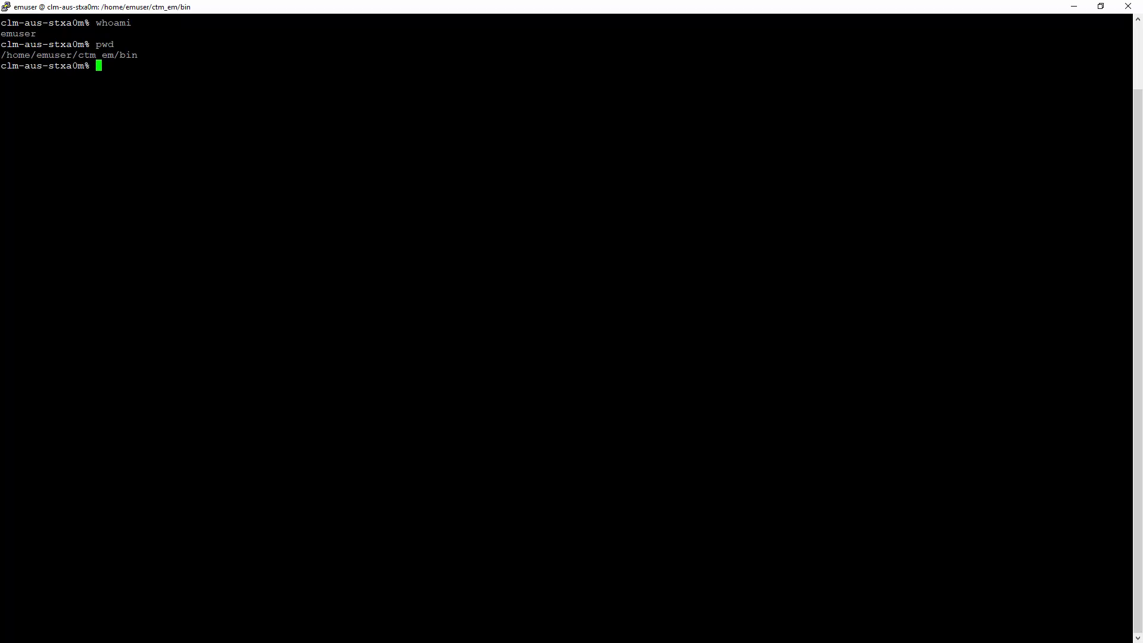
{"action": "type", "text": "ls plc_"}
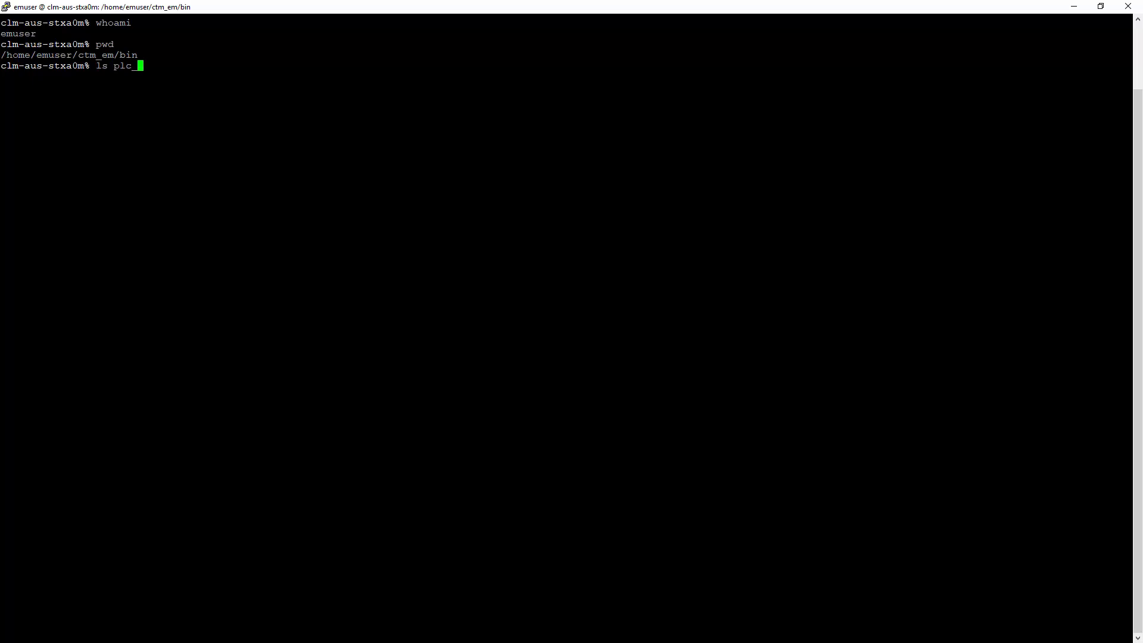
{"action": "key", "text": "Return"}
{"action": "type", "text": "plc_client"}
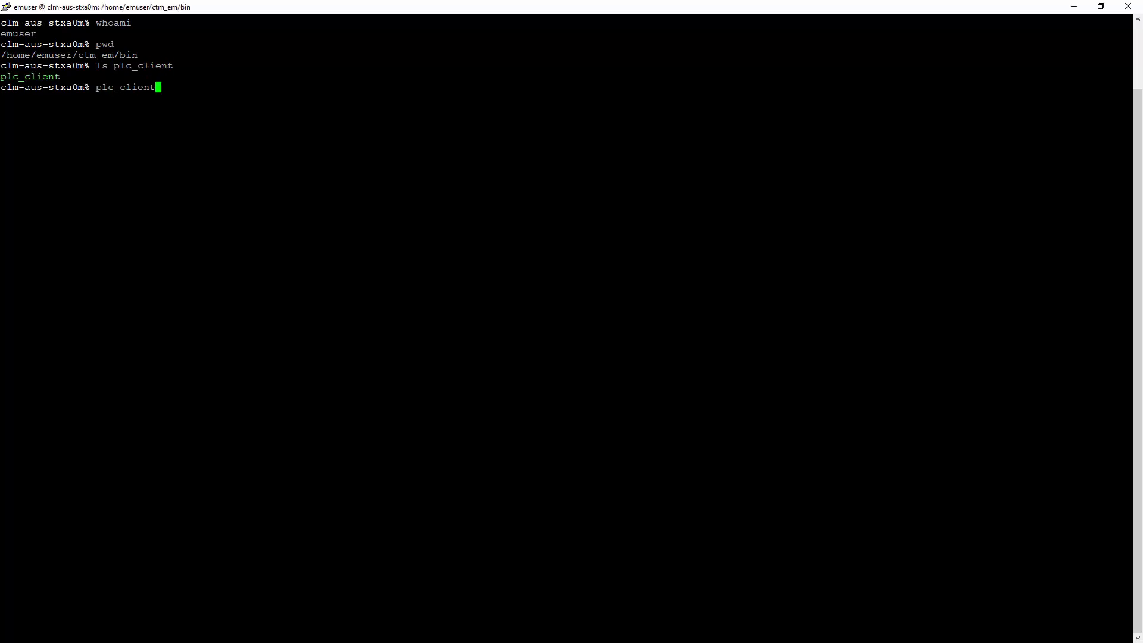
{"action": "type", "text": "-hel"}
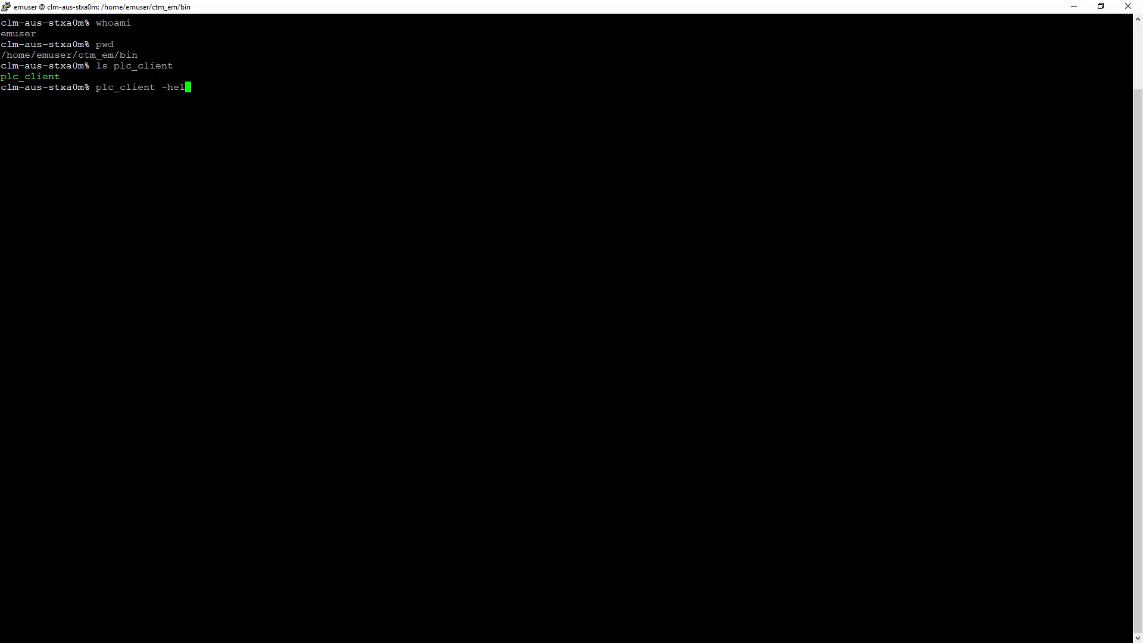
{"action": "key", "text": "Return"}
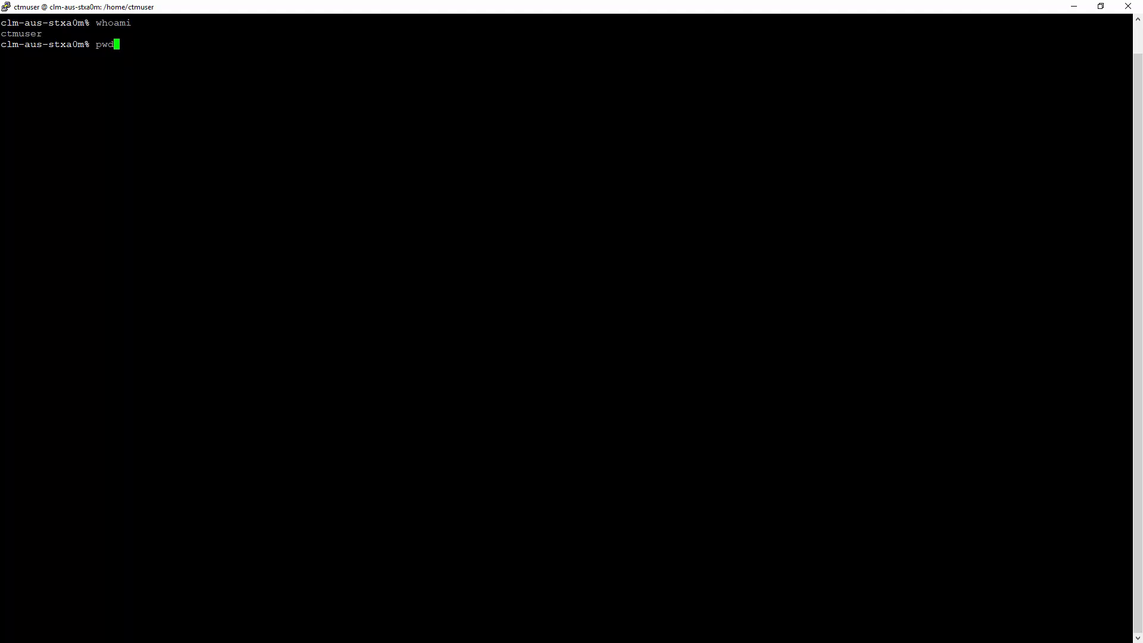
Move into the ctm_server executables directory and confirm plc_server is present
{"action": "key", "text": "Return"}
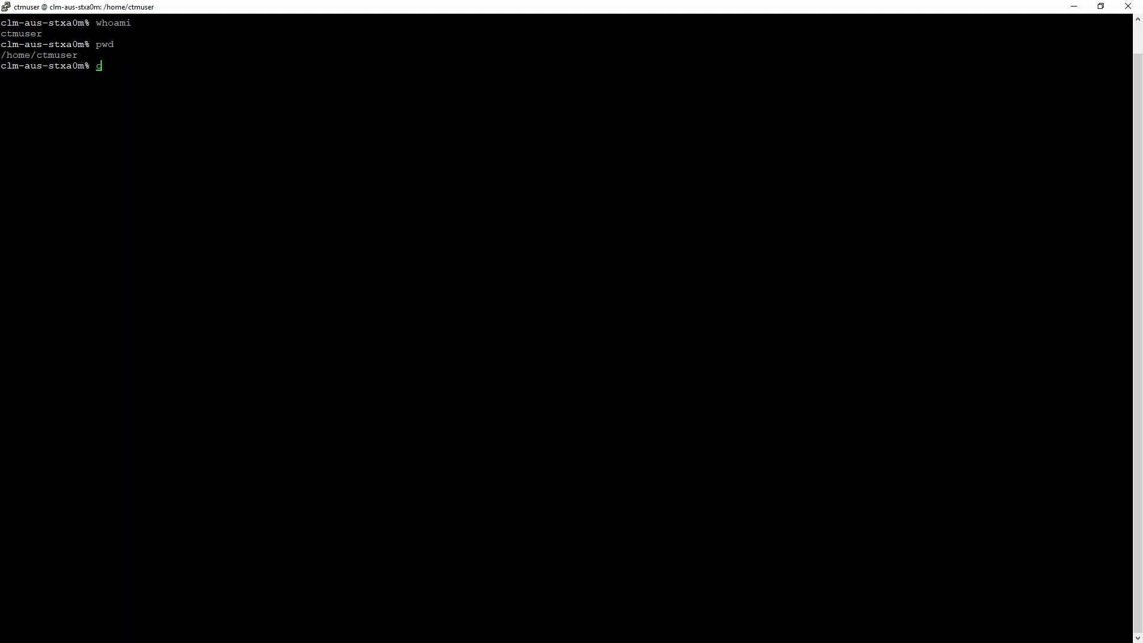
{"action": "type", "text": "d ctm_server"}
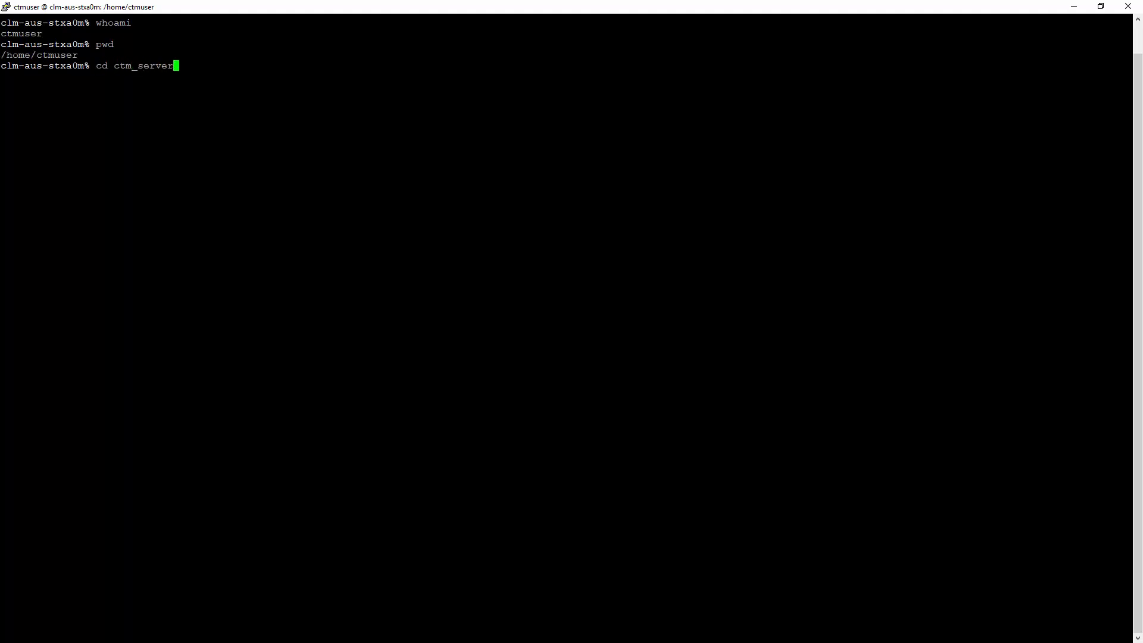
{"action": "key", "text": "Return"}
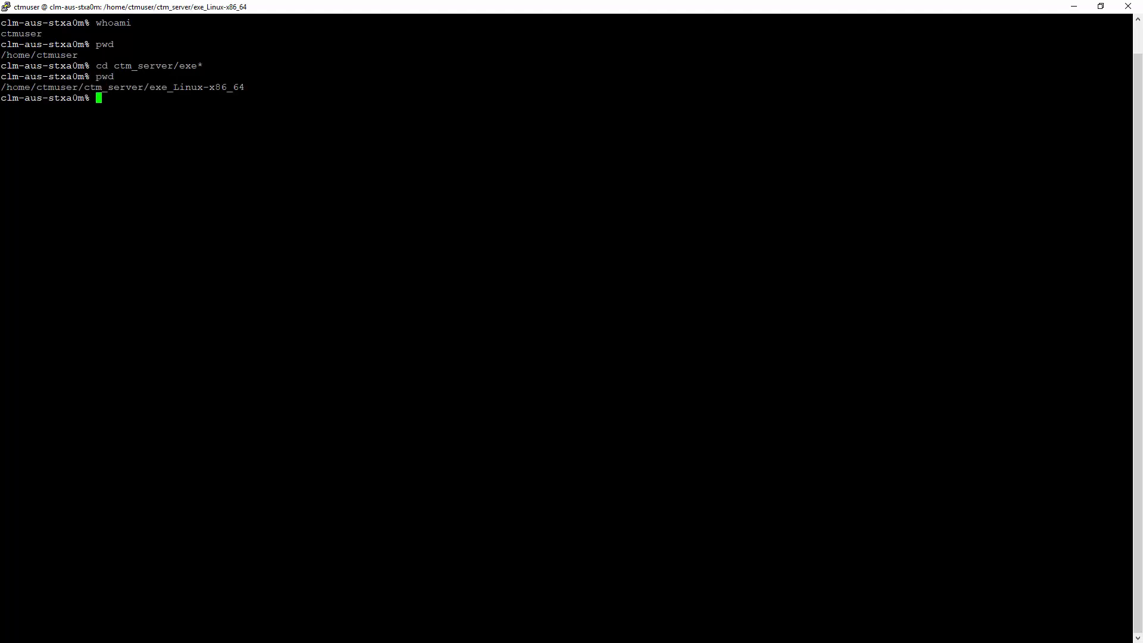
{"action": "type", "text": "ls pl"}
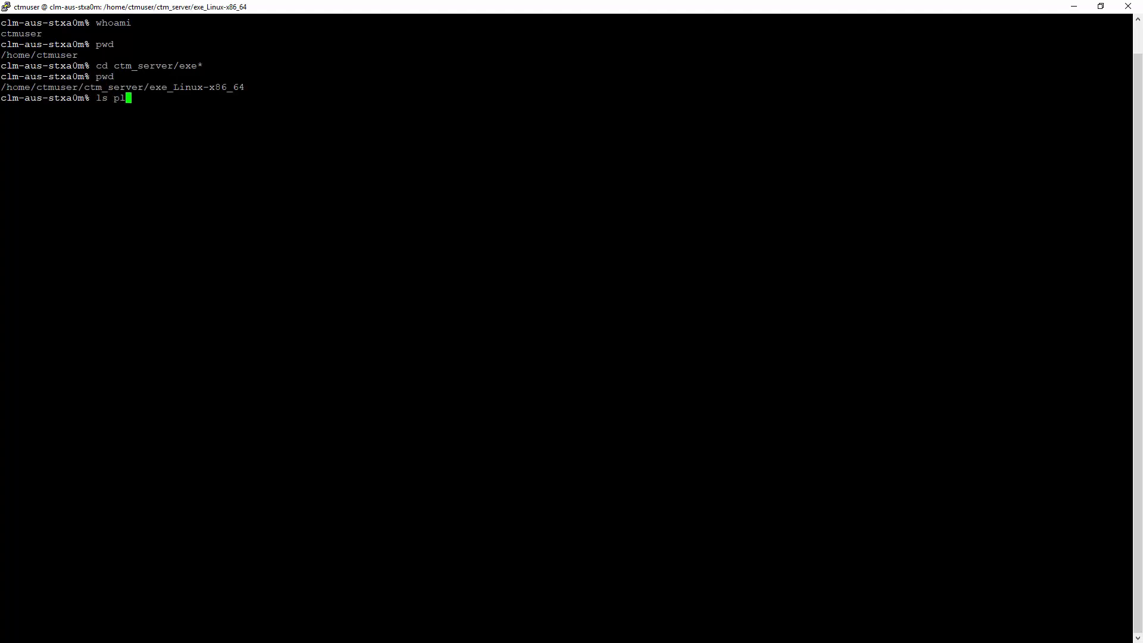
{"action": "type", "text": "c_server"}
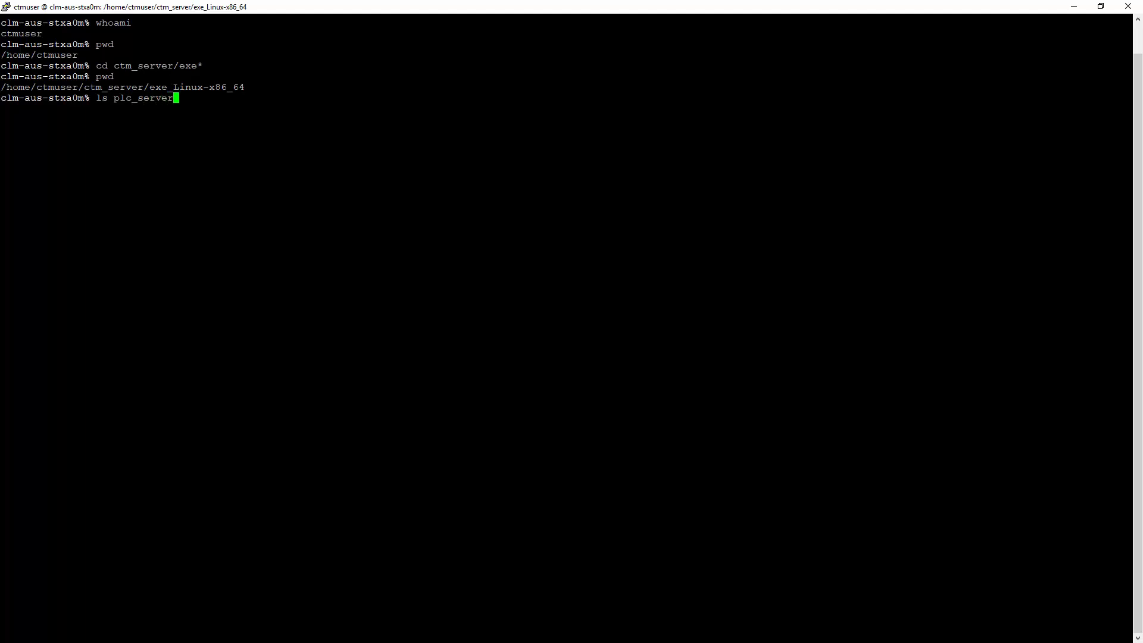
{"action": "key", "text": "Return"}
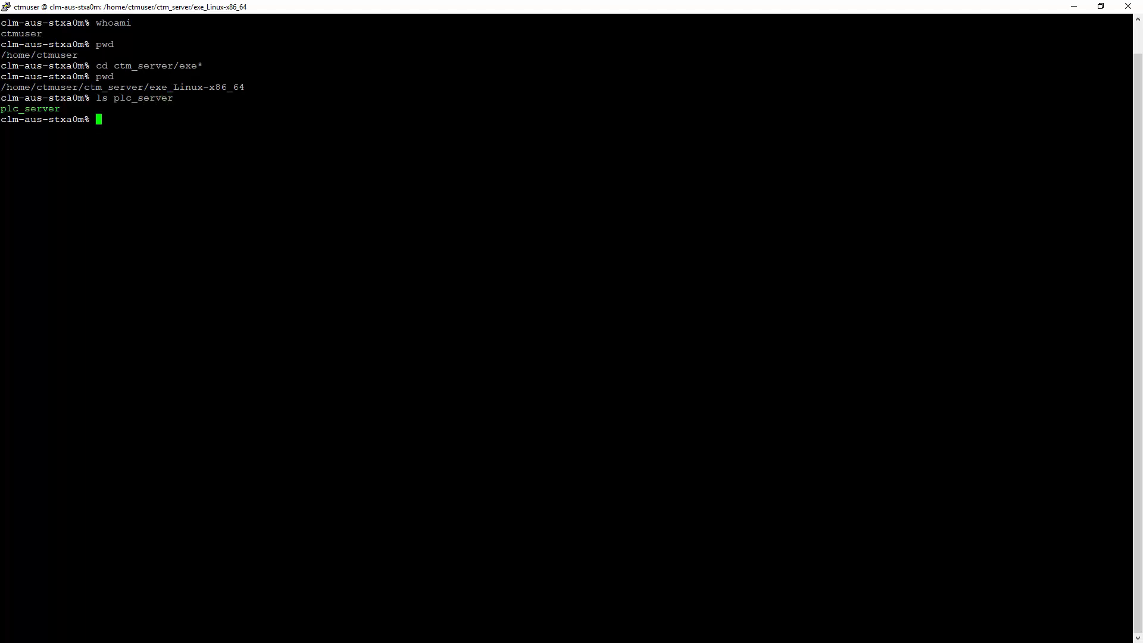
List plc_server's valid options with -help, then begin clearing the screen
{"action": "type", "text": "plc_server -he"}
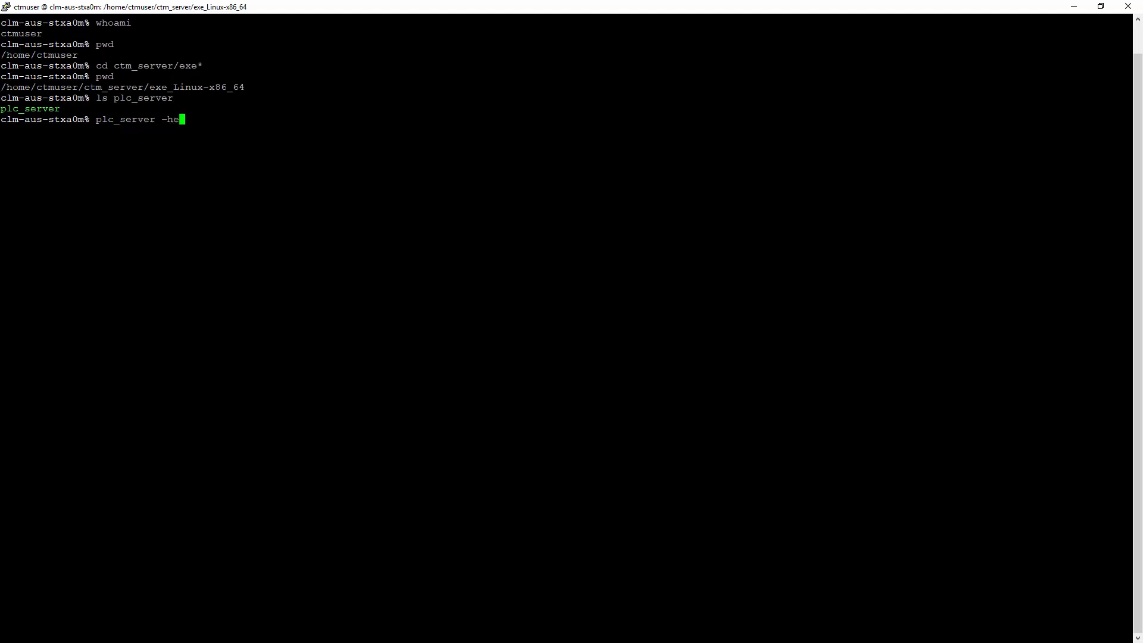
{"action": "key", "text": "Return"}
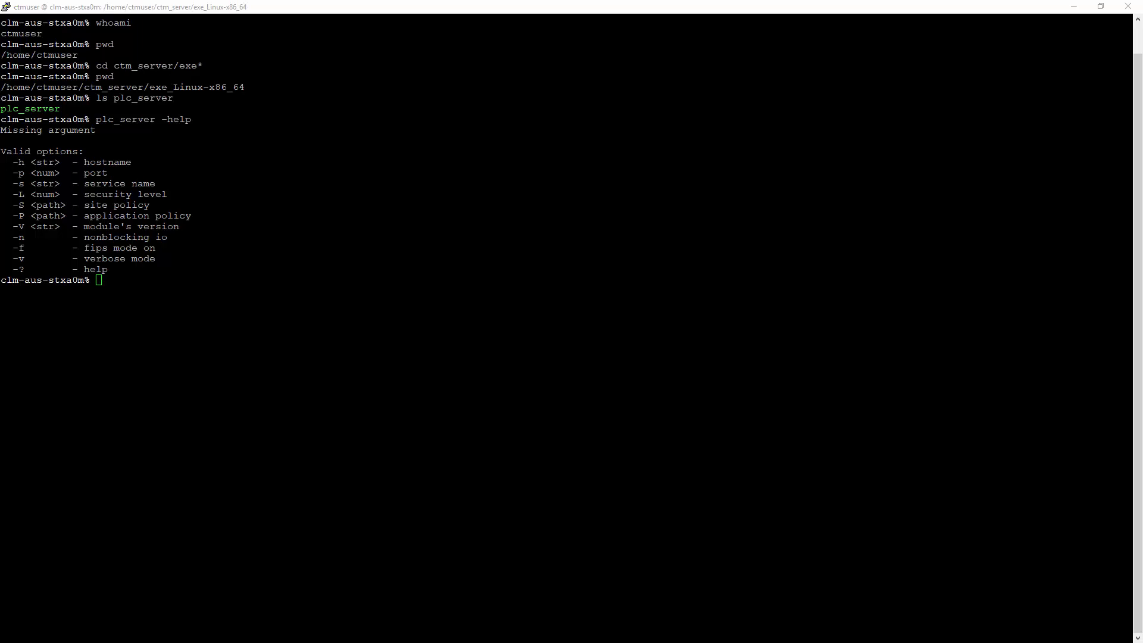
{"action": "type", "text": "c"}
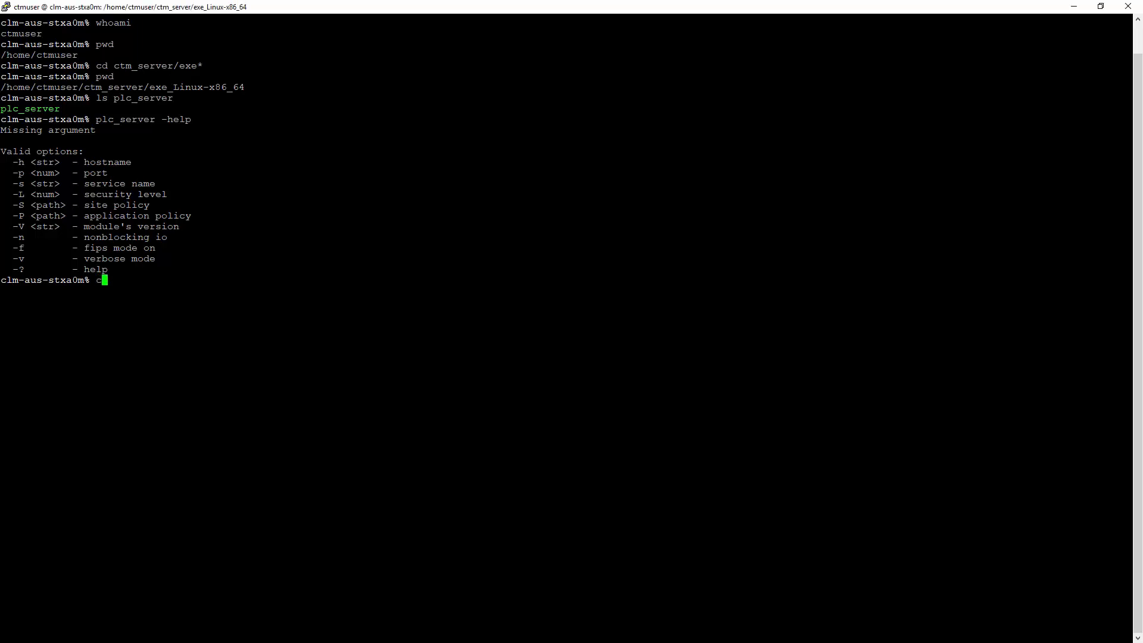
{"action": "type", "text": "lear"}
{"action": "type", "text": "plc_server -h clm-aus-stxa0m -p 5555 -S /home/ctmuser/ctm_server/data/SSL/cert/site.plc -P /home/ctmuser/ctm_server/data/SSL/cert/co.plc"}
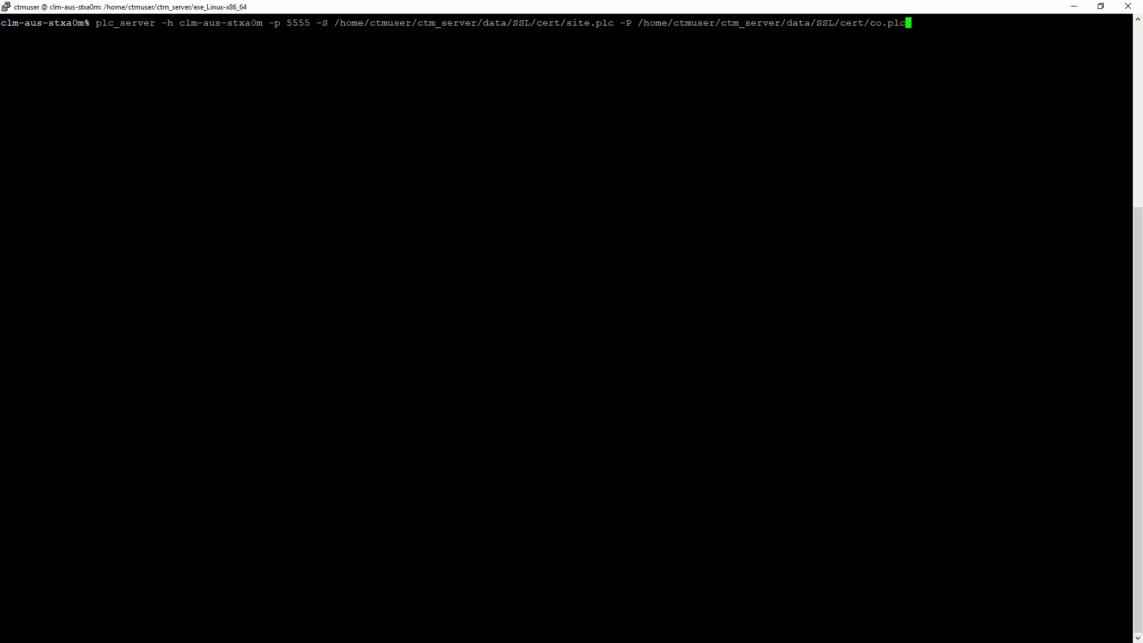
Start plc_server on clm-aus-stxa0m port 5555 with the site.plc and co.plc policies
{"action": "key", "text": "Return"}
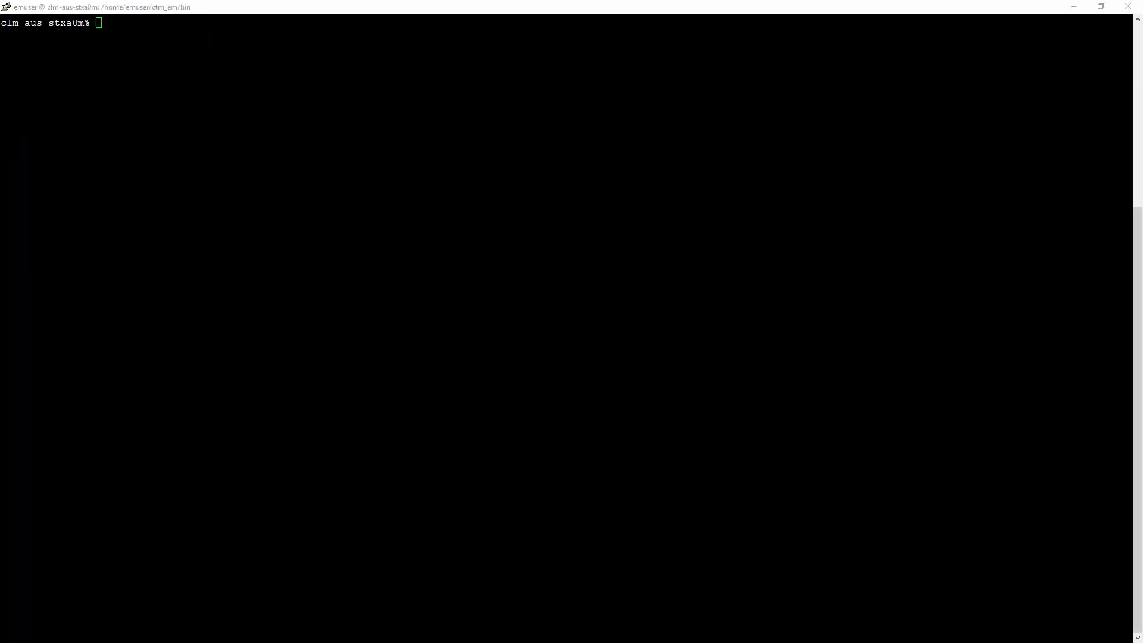
Run plc_client against clm-aus-stxa0m port 5555 with site.plc and gtw.plc, establishing the SSL session
{"action": "type", "text": "plc_client -h clm-aus-stxa0m -p 5555 -S /home/emuser/ctm_em/etc/site/resource/ssl/cert/site.plc -P /home/emuser/ctm_em/etc/site/resource/ssl/cert/gtw.plc"}
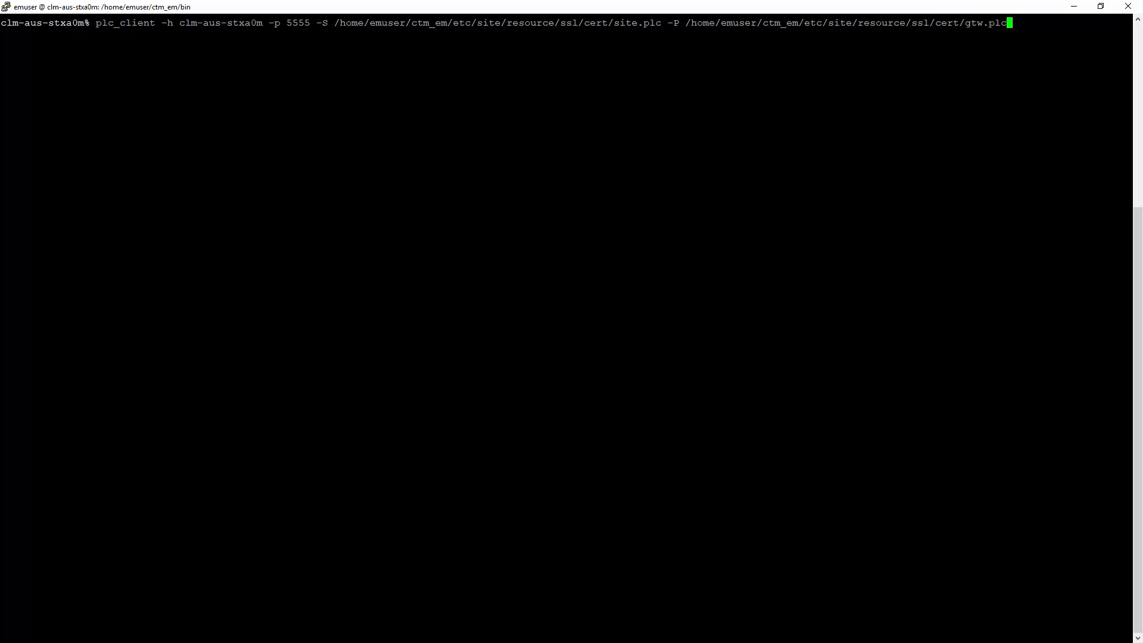
{"action": "key", "text": "Return"}
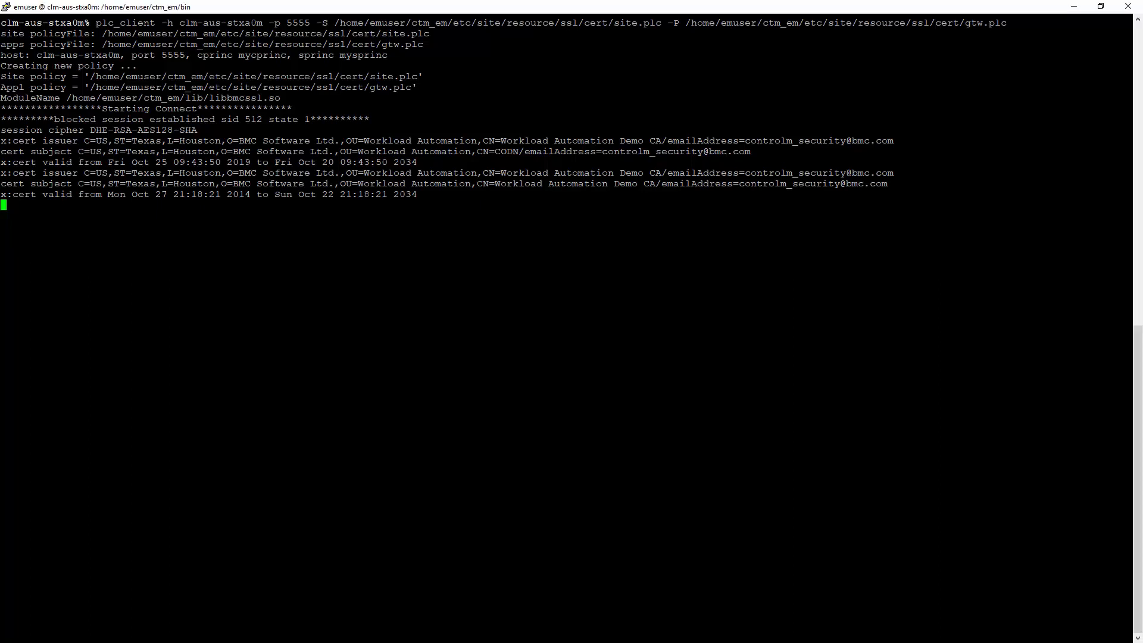
Send 'hello' from the client and view the server session showing recv: 6, hello
{"action": "type", "text": "hello"}
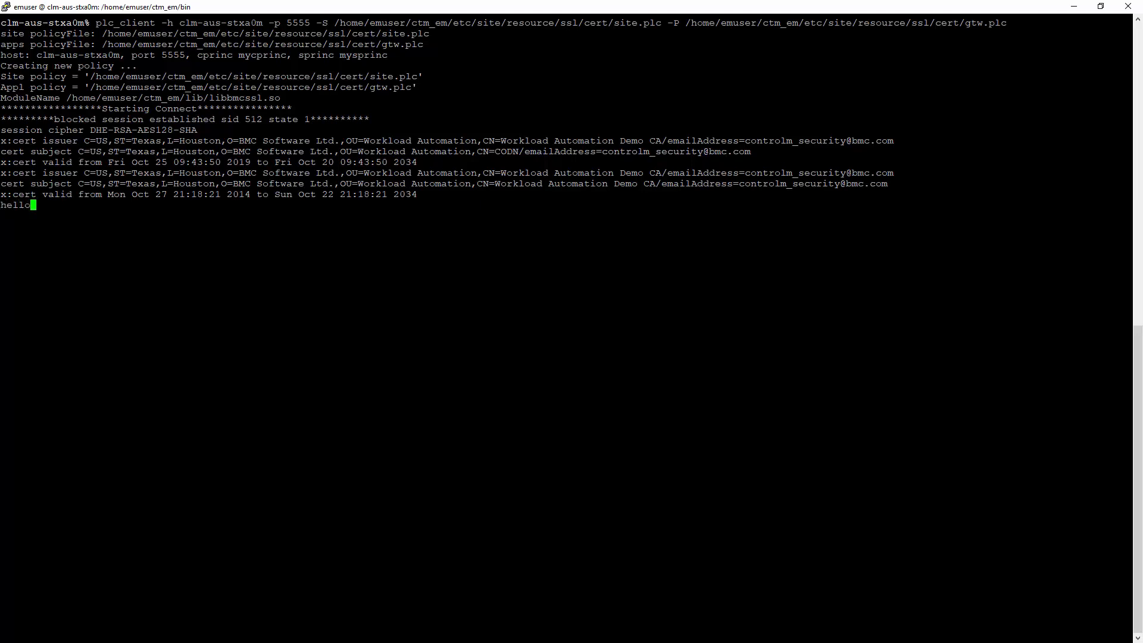
{"action": "key", "text": "Return"}
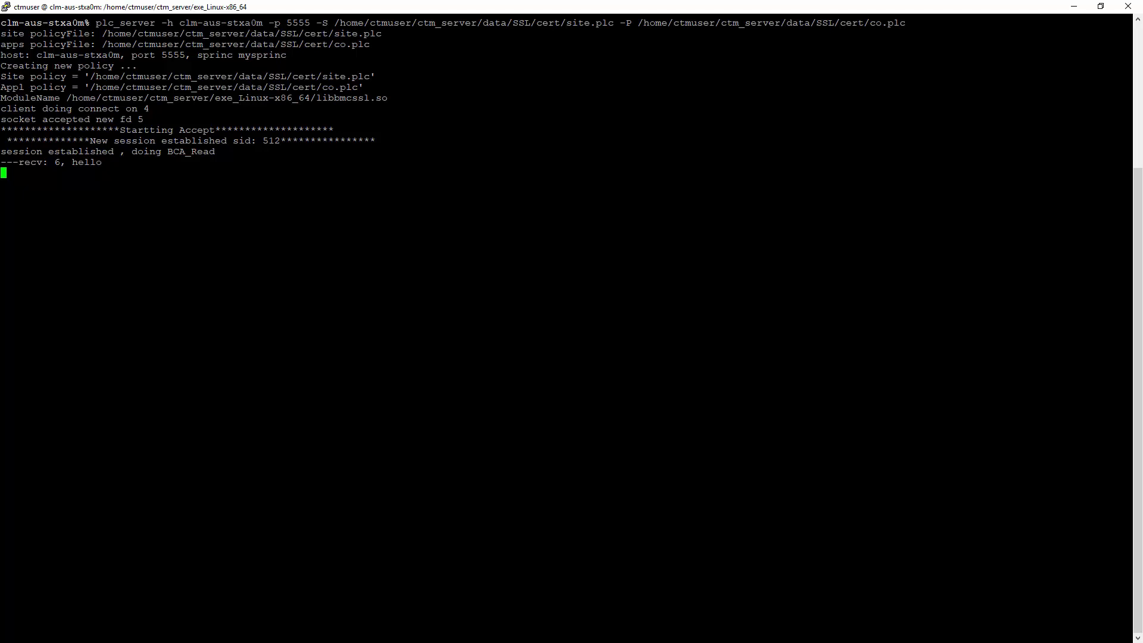
{"action": "left_click", "coordinate": [159, 630]}
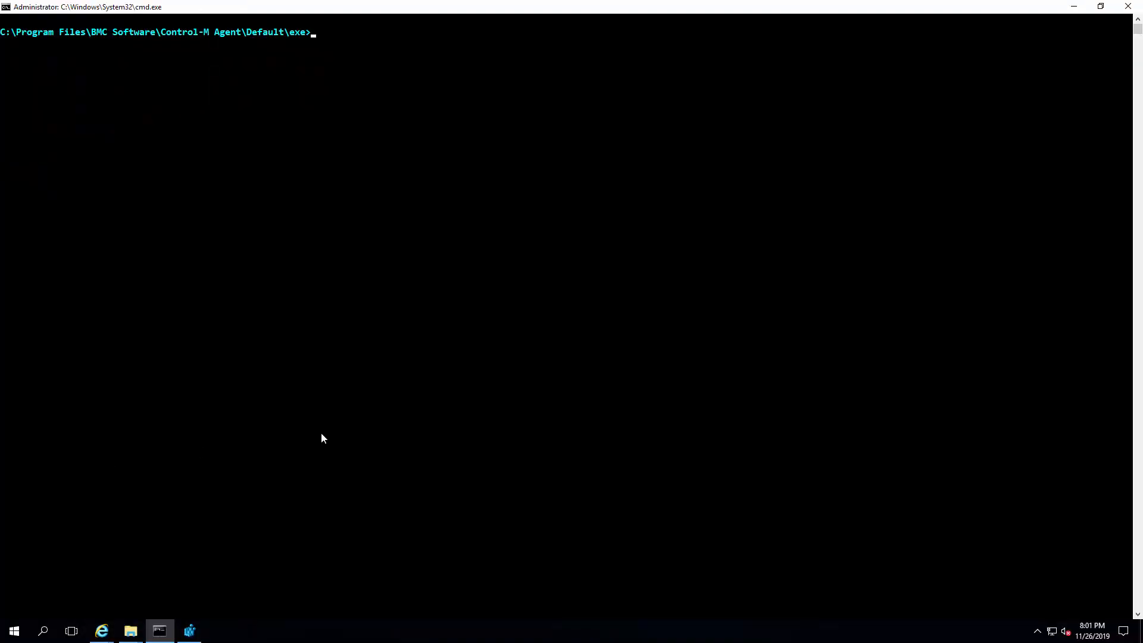
Run hostname in the Control-M Agent exe folder to show the Windows agent's host name
{"action": "type", "text": "hostnam"}
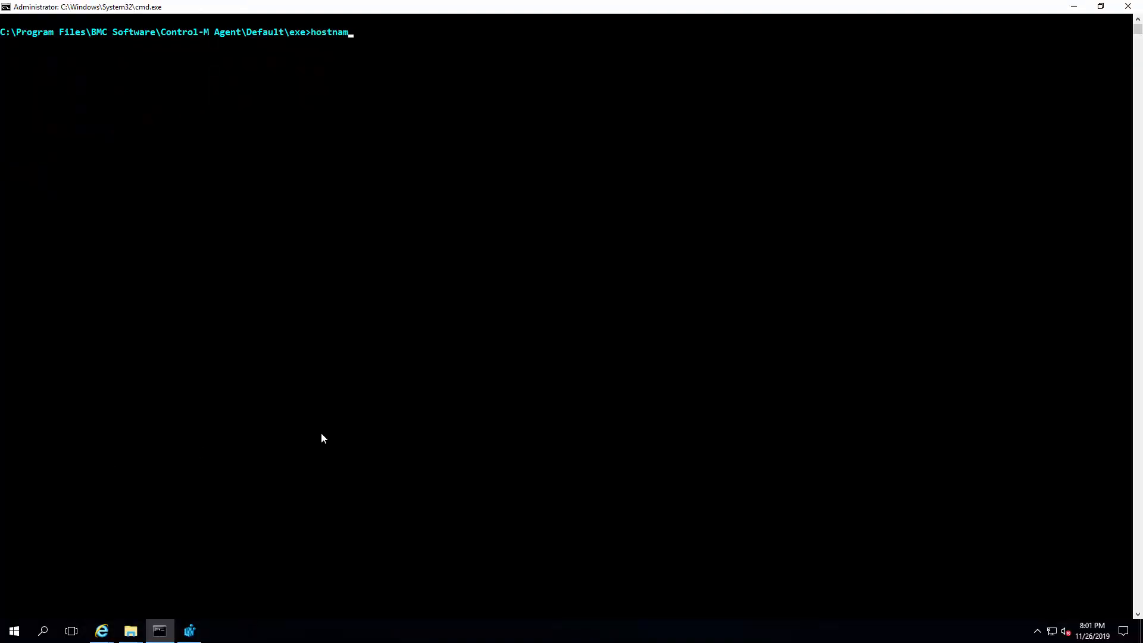
{"action": "key", "text": "Return"}
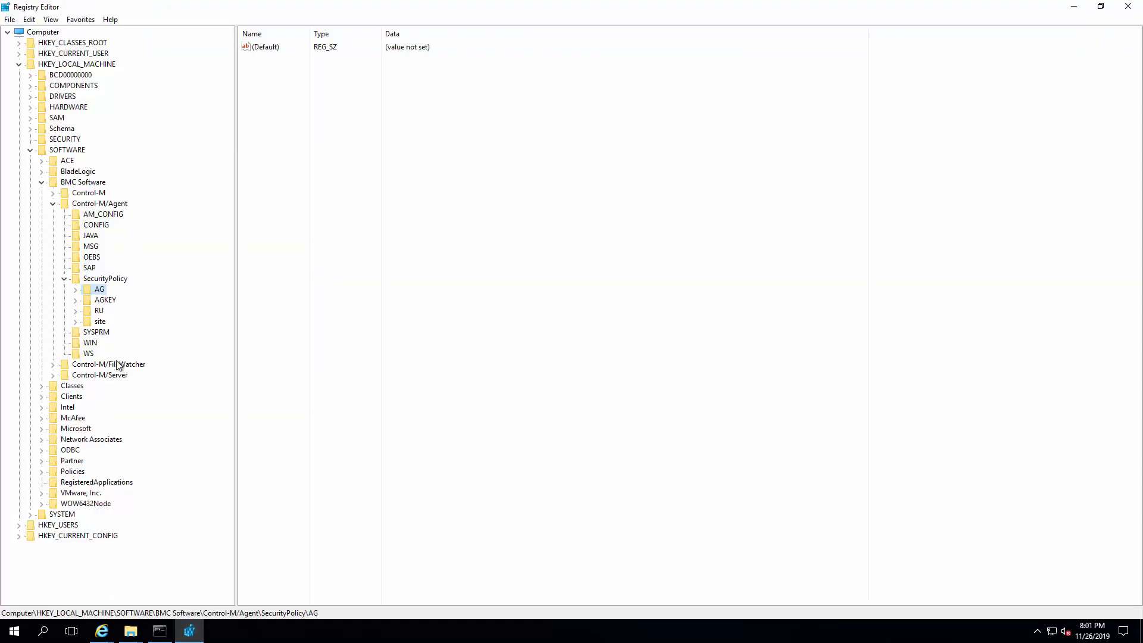
Select the AG key under Control-M/Agent SecurityPolicy to inspect its policy values
{"action": "left_click", "coordinate": [100, 321]}
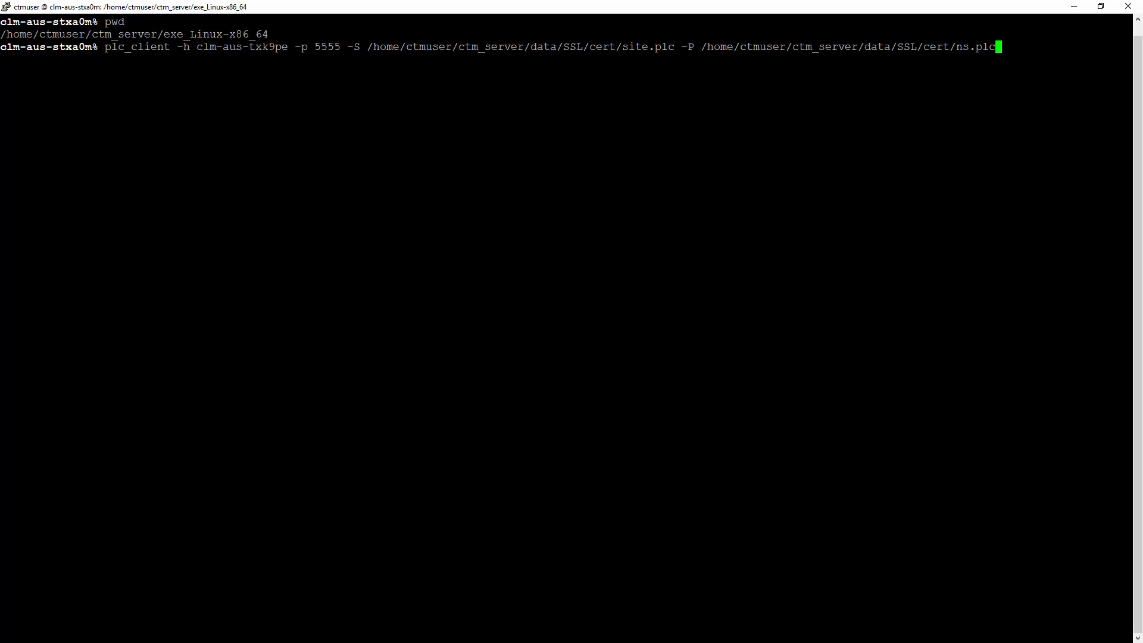
Connect plc_client to clm-aus-txk9pe port 5555 with site.plc and ns.plc, and start typing hello
{"action": "key", "text": "Return"}
{"action": "type", "text": "h"}
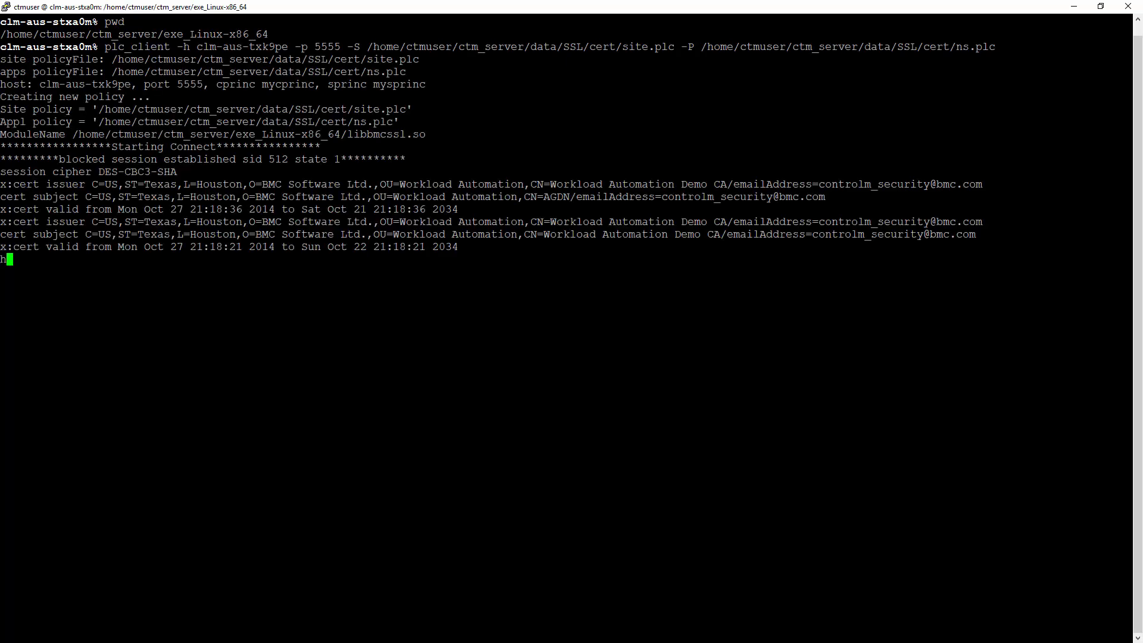
{"action": "type", "text": "ello"}
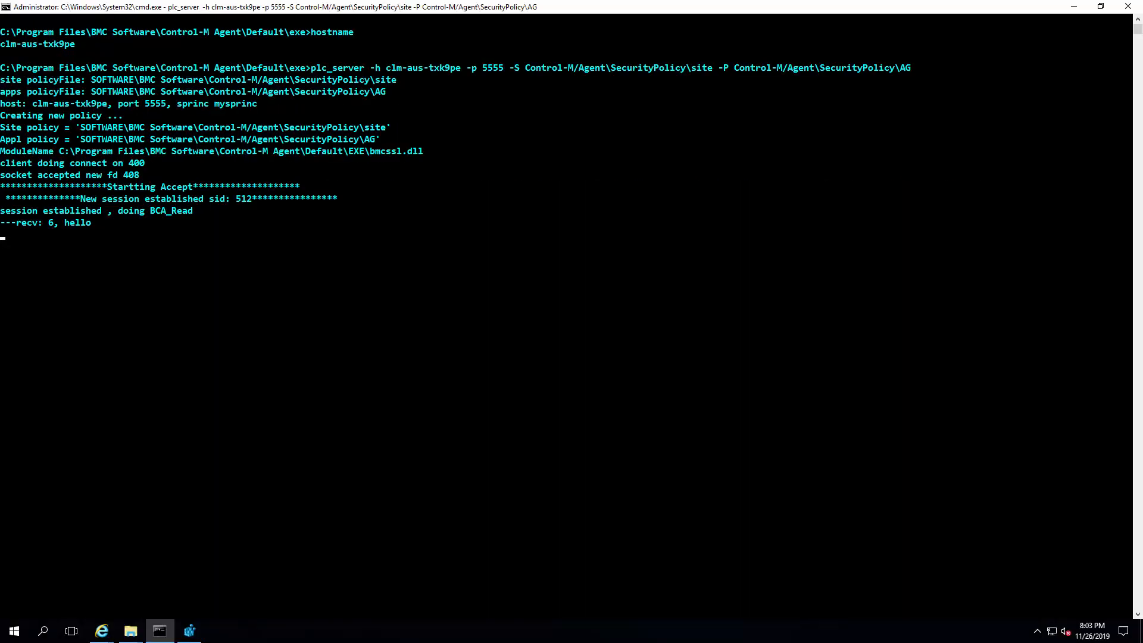
{"action": "mouse_move", "coordinate": [12, 374]}
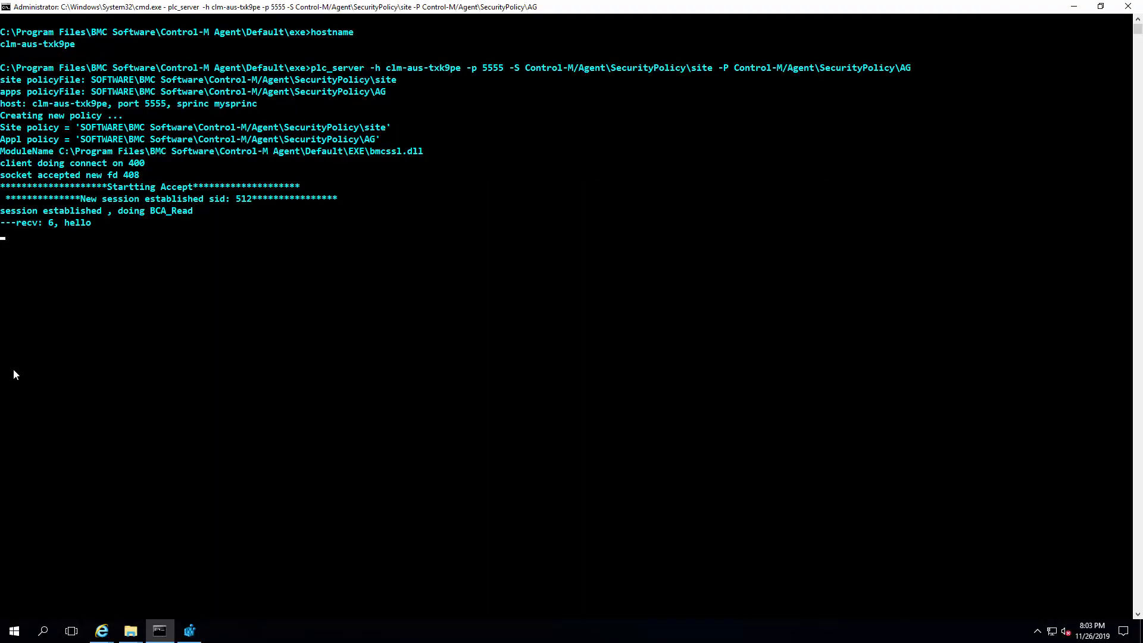
{"action": "mouse_move", "coordinate": [179, 193]}
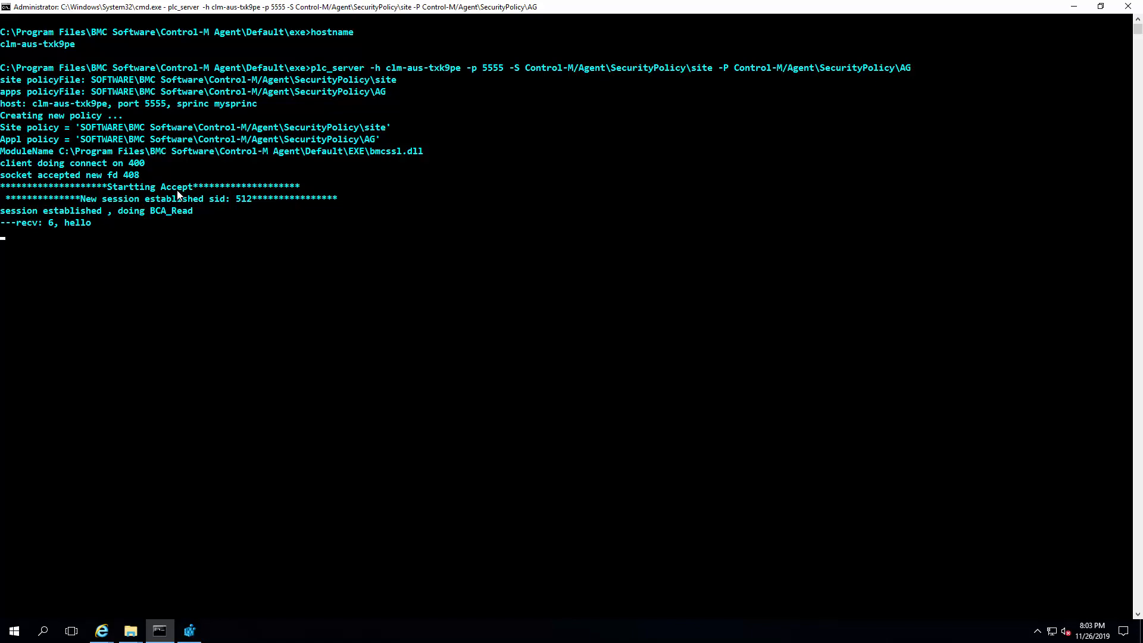
{"action": "mouse_move", "coordinate": [71, 226]}
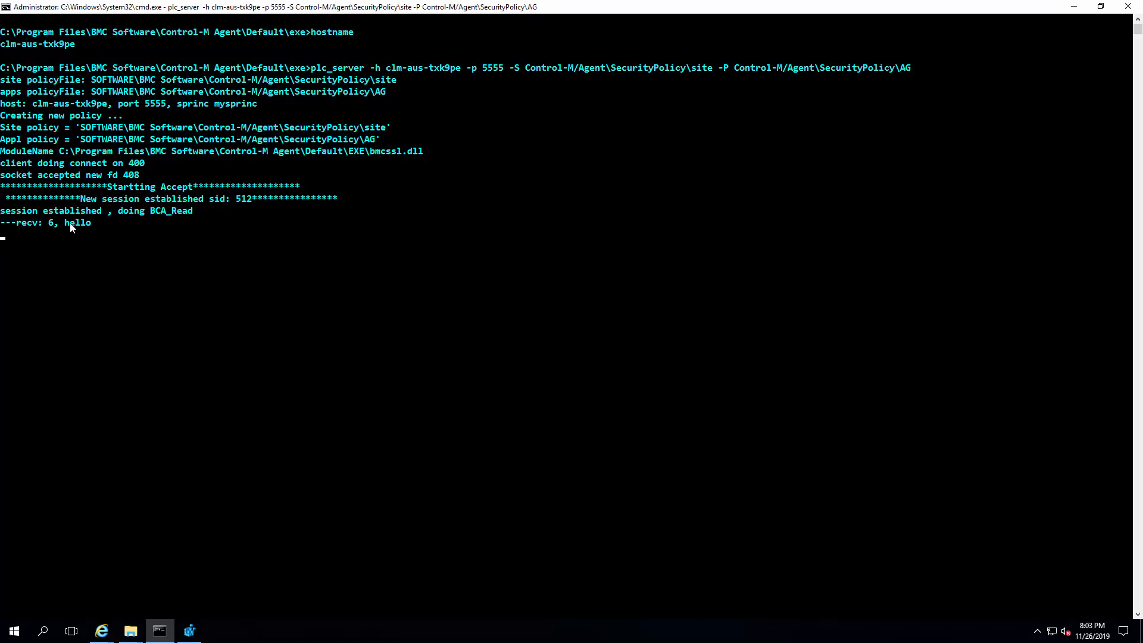